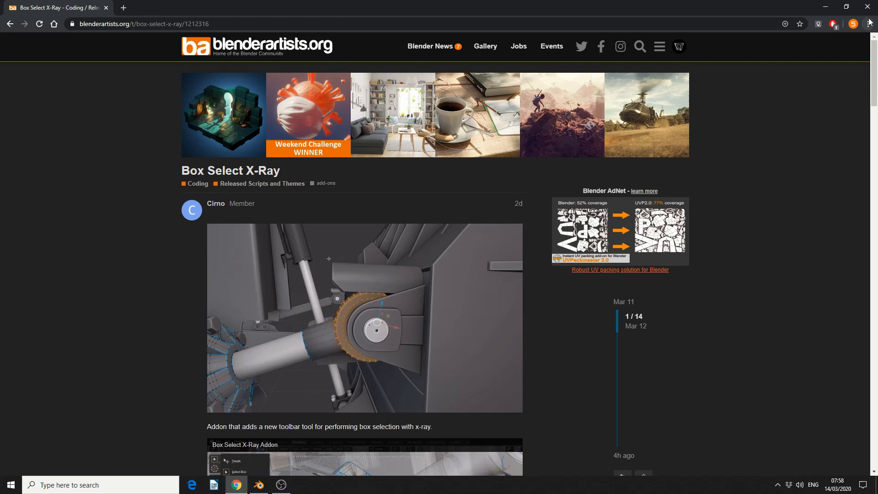
Scroll down the Box Select X-Ray forum thread in Chrome and switch to the Blender window.
scroll("down", 3)
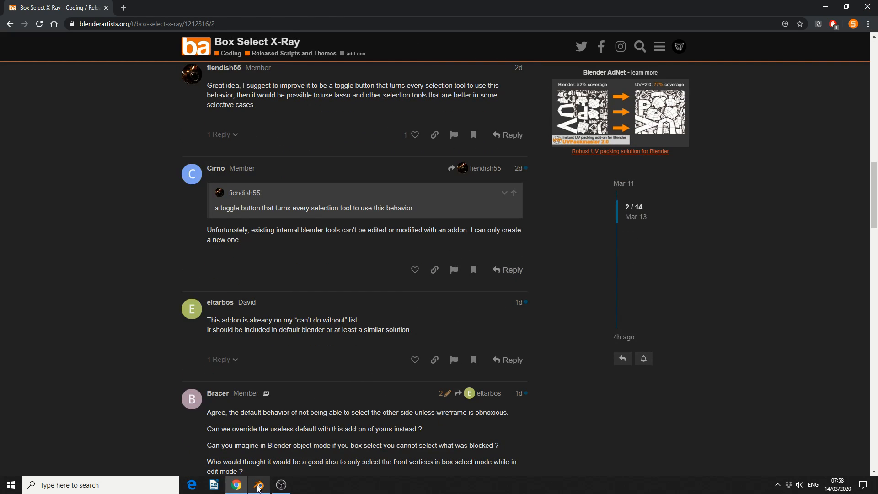
left_click(257, 485)
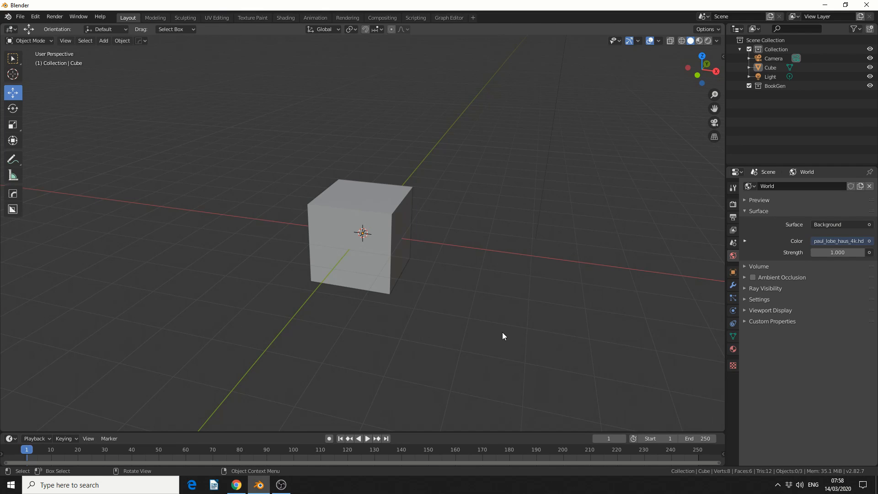
Enter Edit Mode on the cube and box-select only its four front-face vertices from front view.
left_click_drag(503, 335, 462, 350)
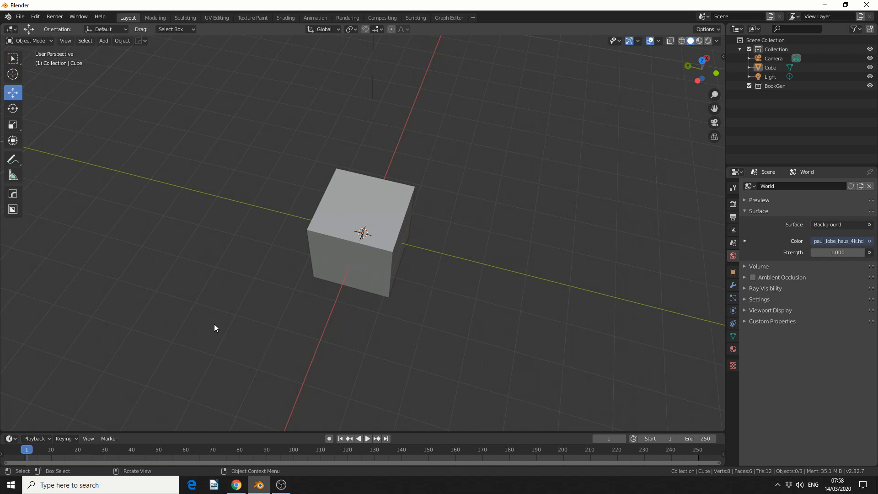
key("Tab")
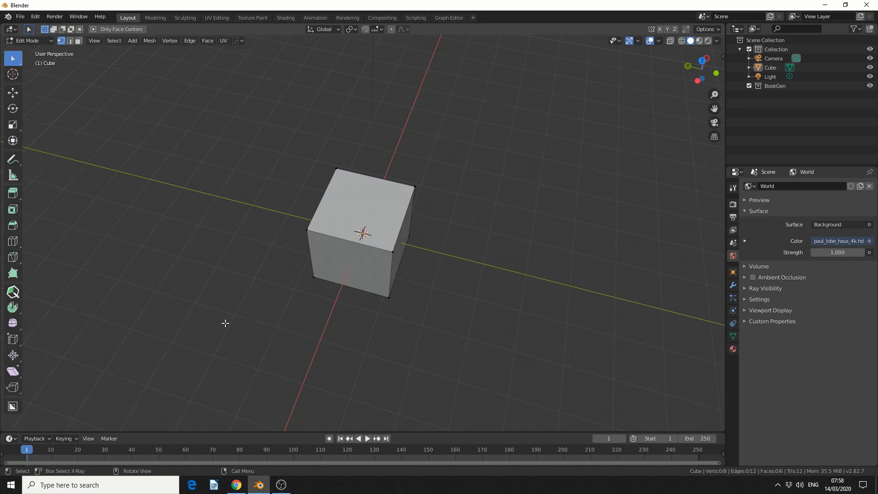
key("KP_1")
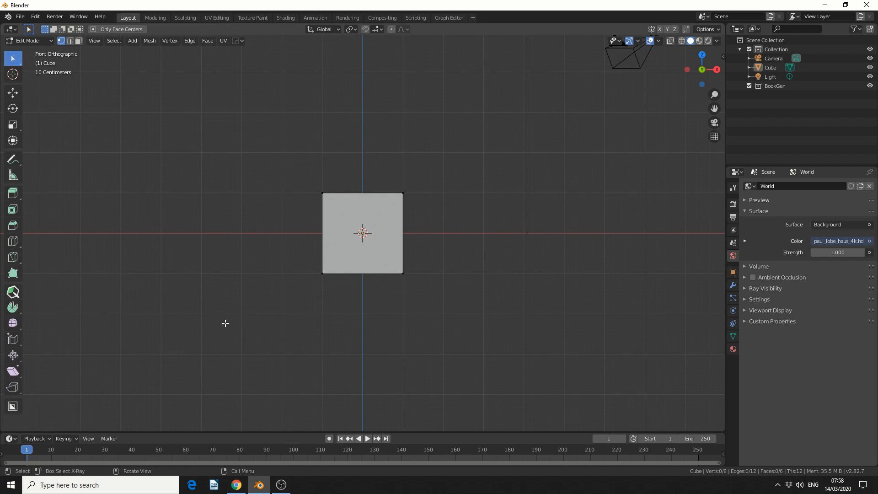
left_click(13, 58)
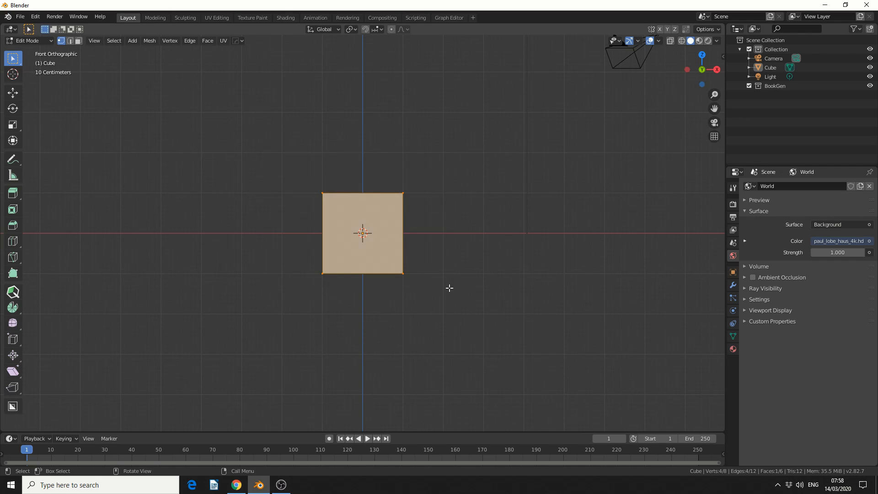
left_click_drag(448, 288, 407, 241)
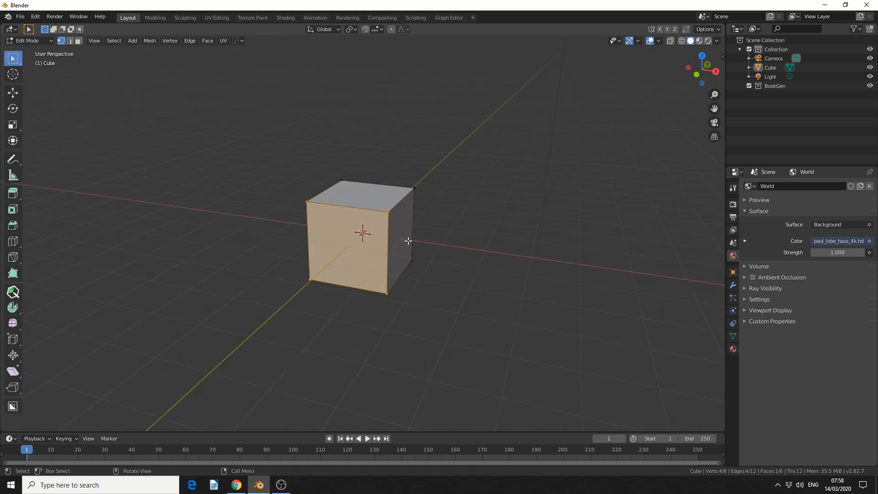
mouse_move(431, 206)
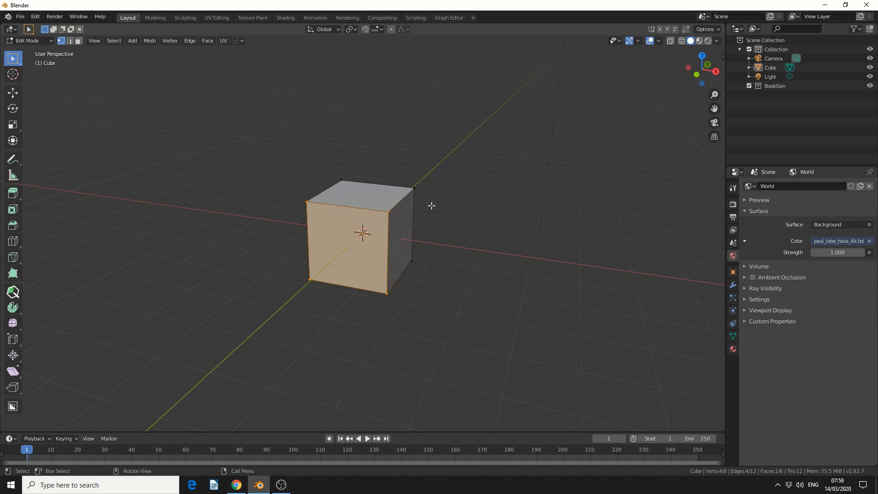
mouse_move(423, 203)
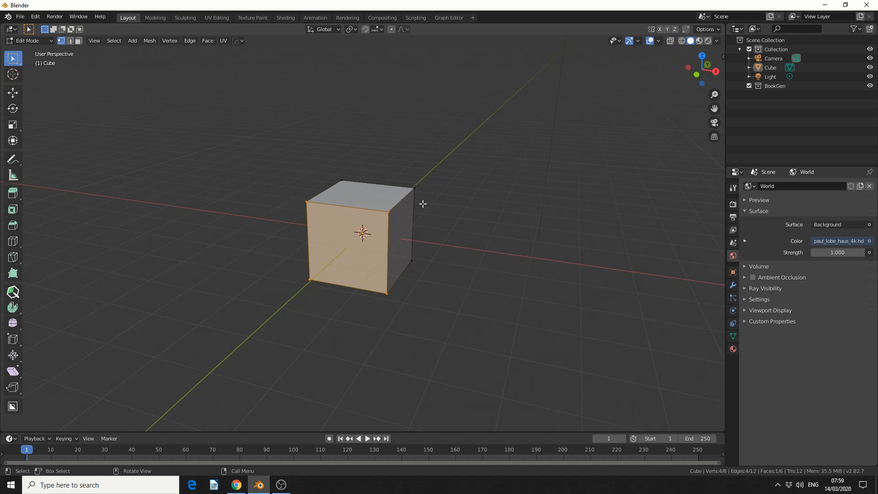
Toggle X-Ray display so the cube shows see-through.
key("1")
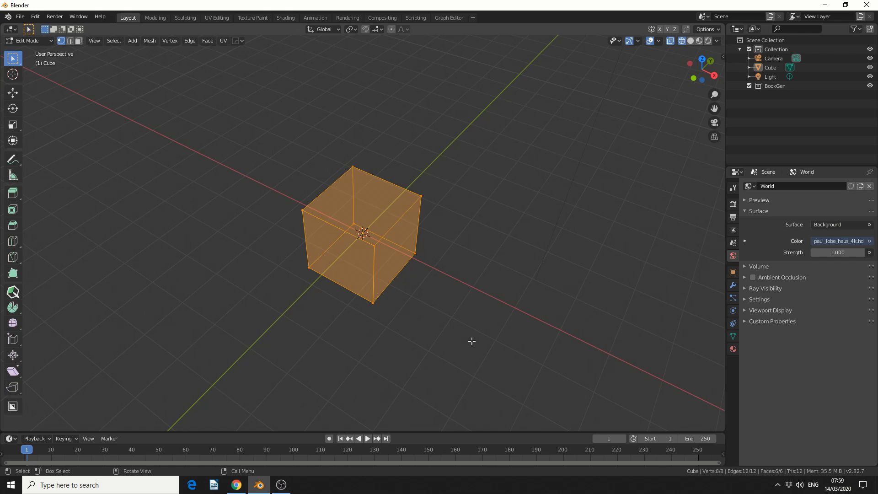
Switch the active tool to Select Box X-Ray, return the cube to solid display with nothing selected.
left_click(12, 57)
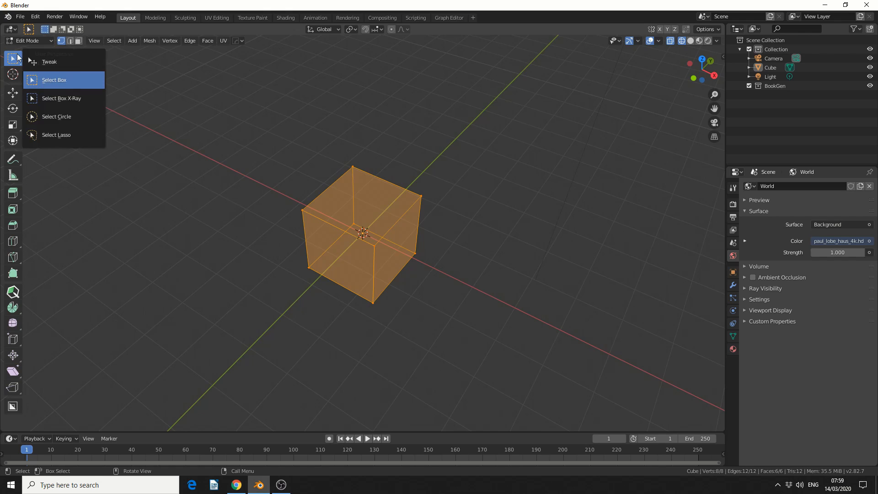
mouse_move(61, 98)
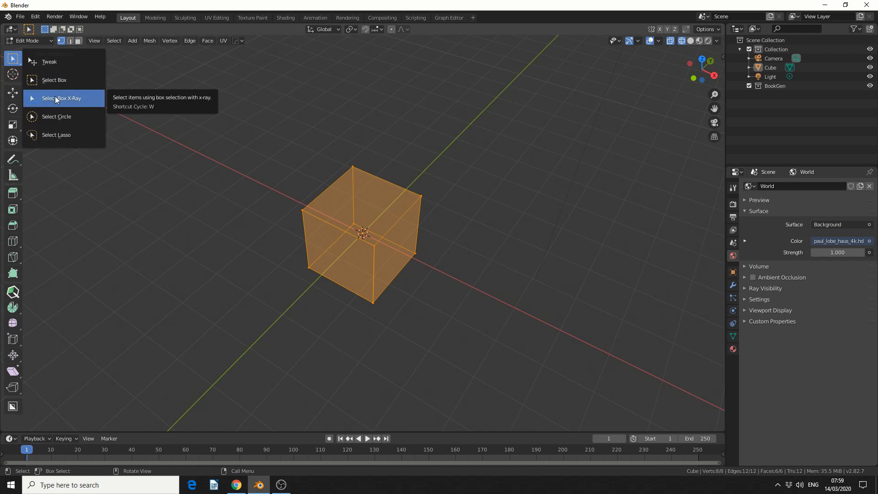
left_click(62, 98)
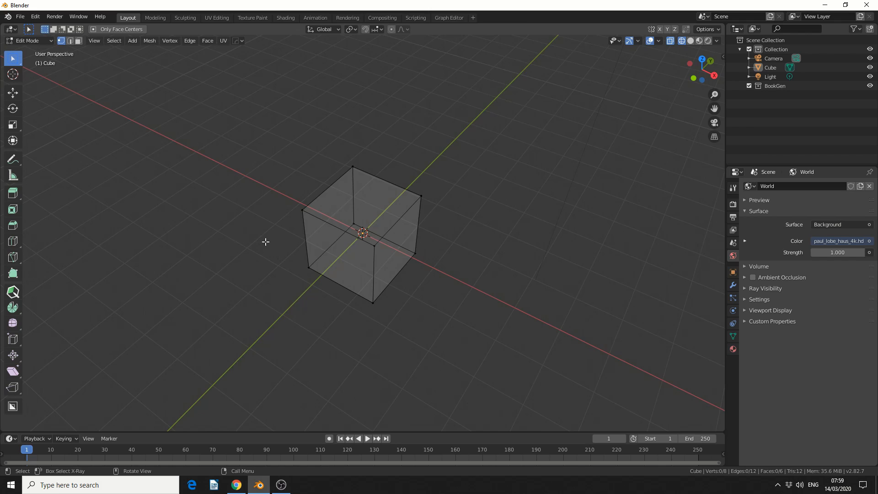
left_click(689, 41)
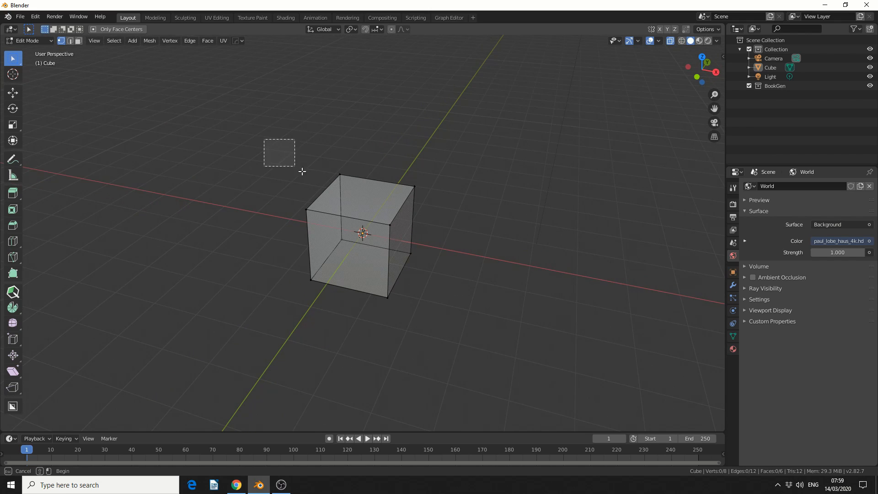
left_click_drag(279, 153, 445, 295)
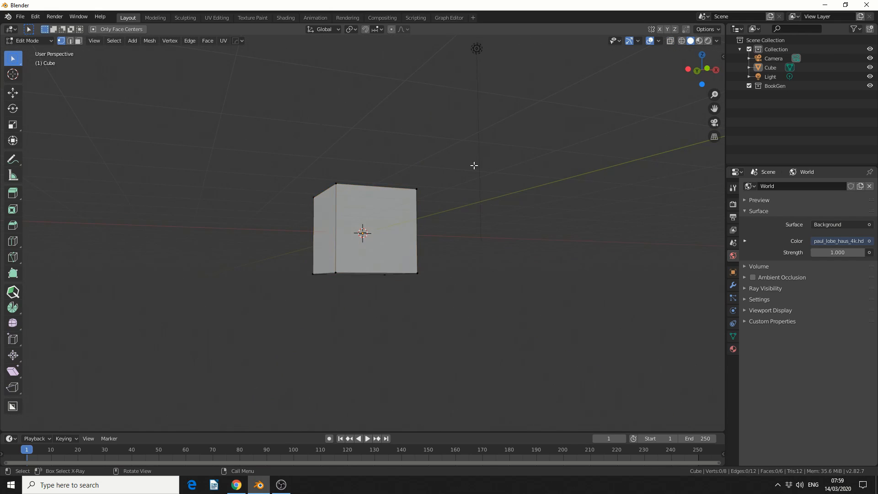
mouse_move(448, 310)
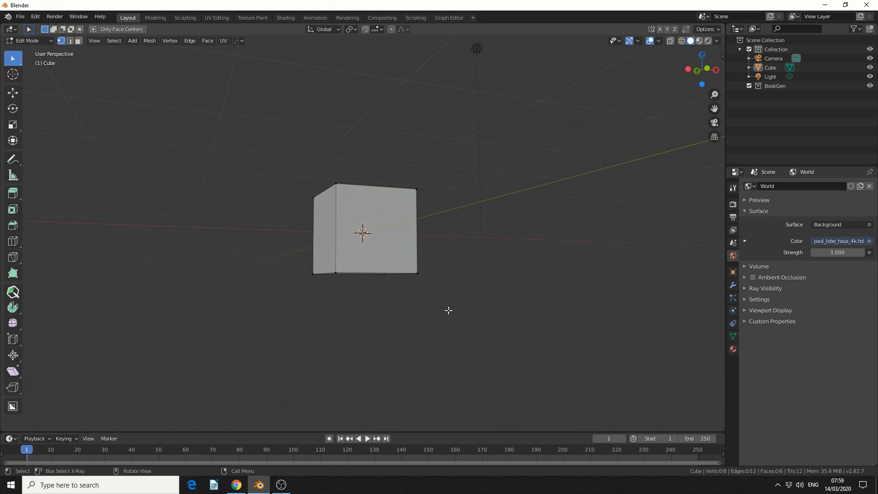